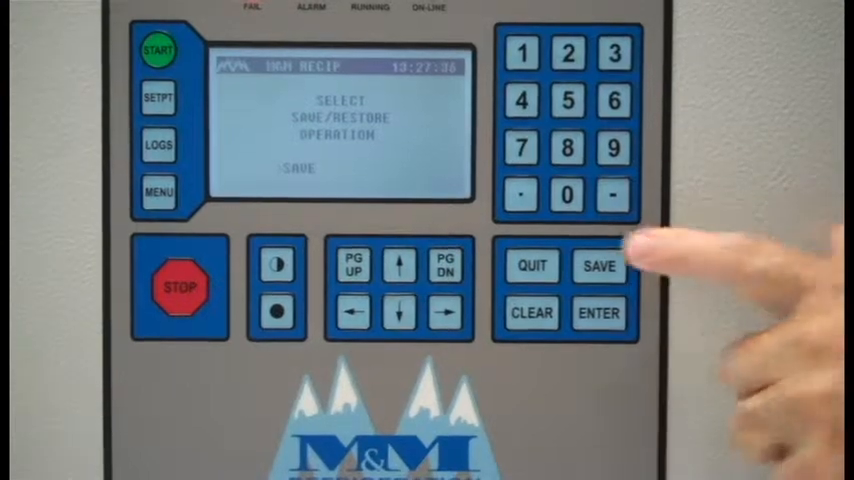
- Save the controller's current setpoints to memory with SAVE selected
click(598, 267)
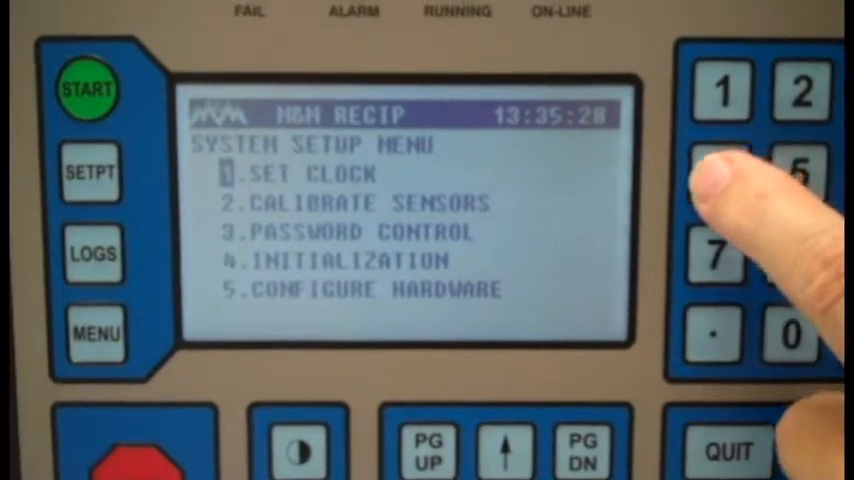
- Restore the saved setpoints from Initialization and dismiss the success message
click(718, 167)
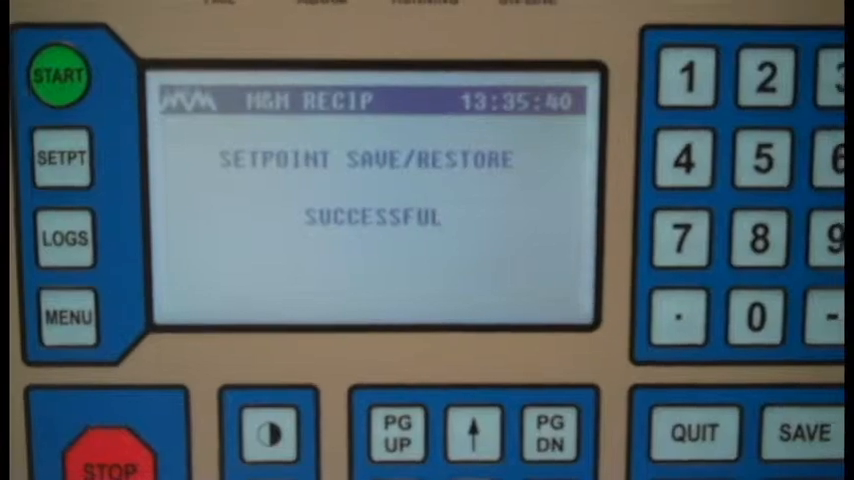
click(702, 435)
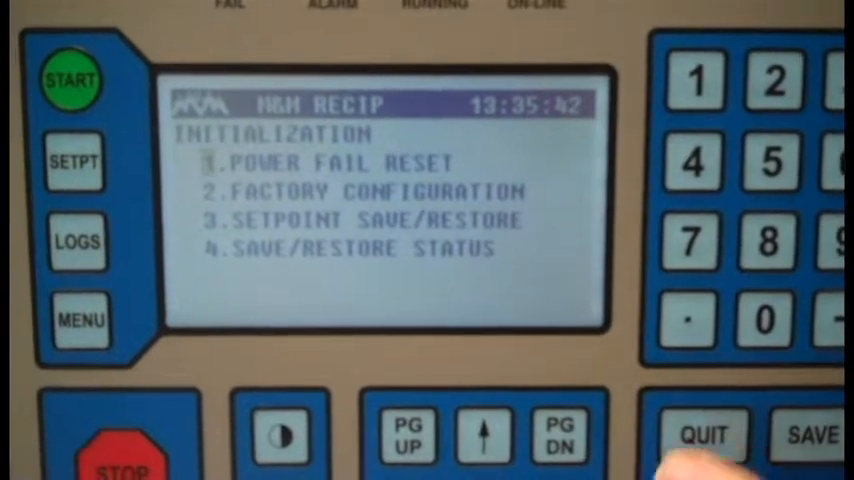